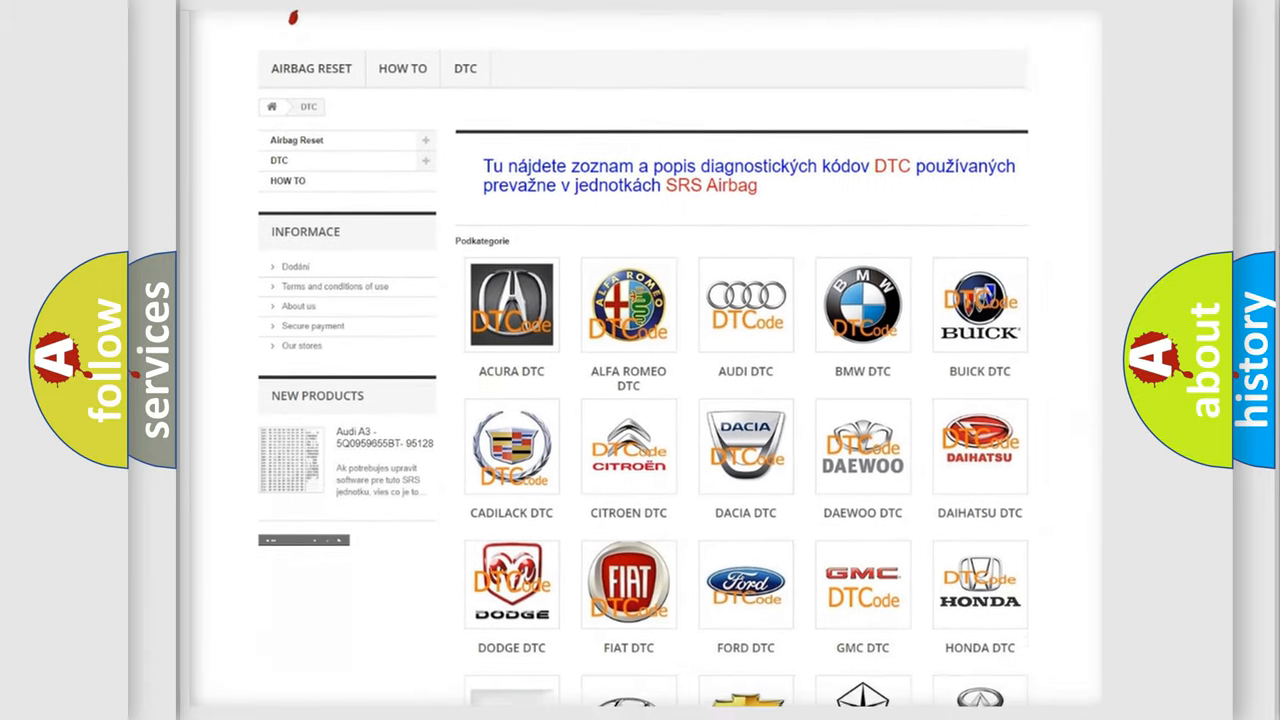
Scroll down past the car-brand logos to the list of B-series codes.
scroll(down, 3)
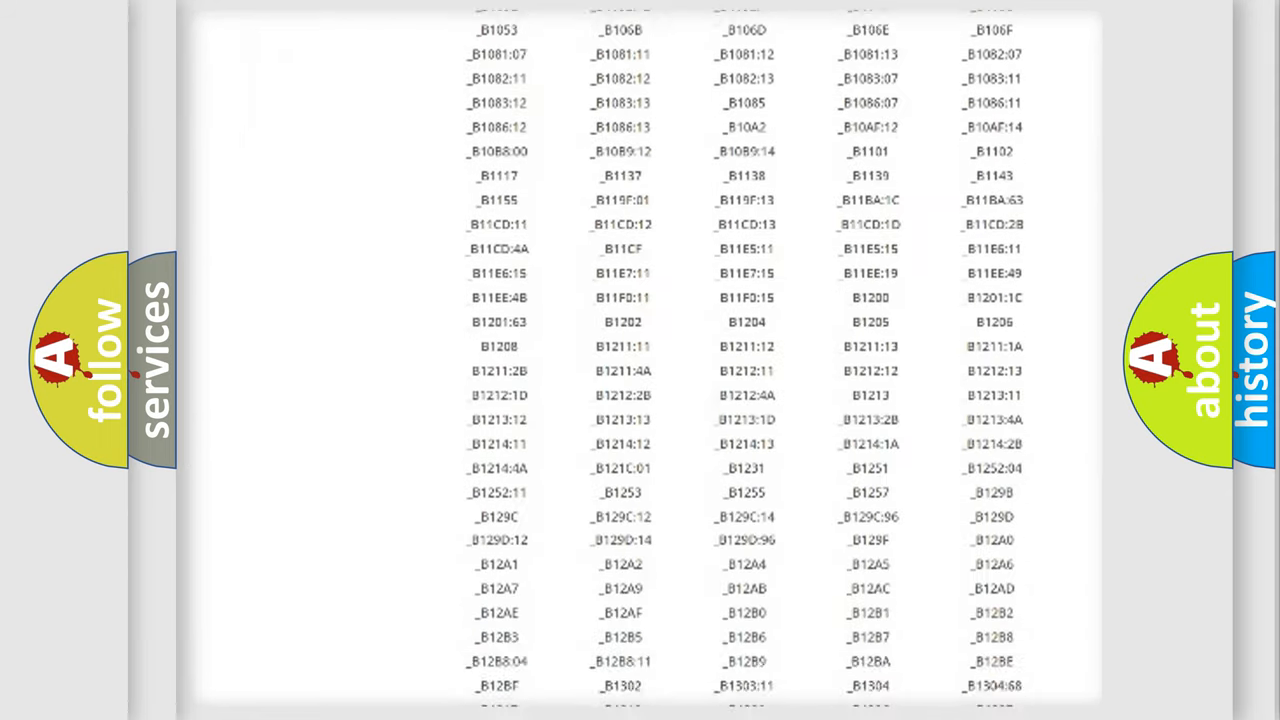
scroll(down, 3)
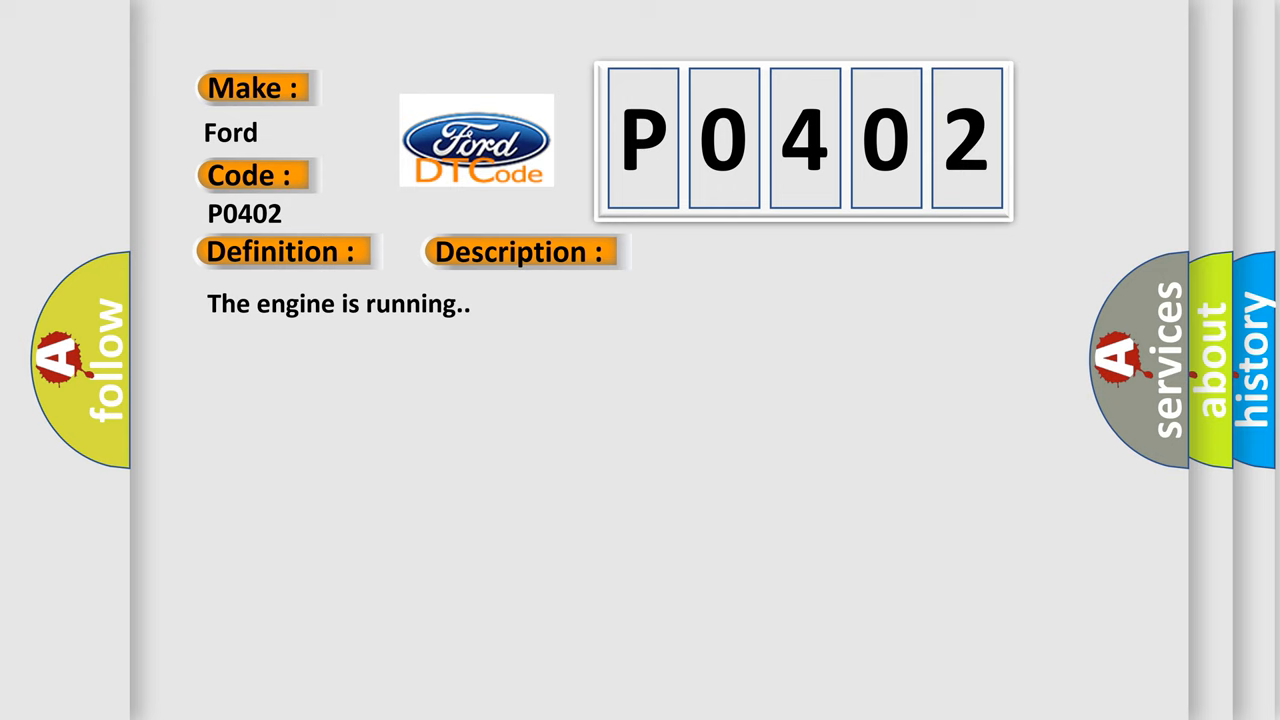
Advance the slide to reveal the Cause section listing open, short and wiring faults.
click(733, 251)
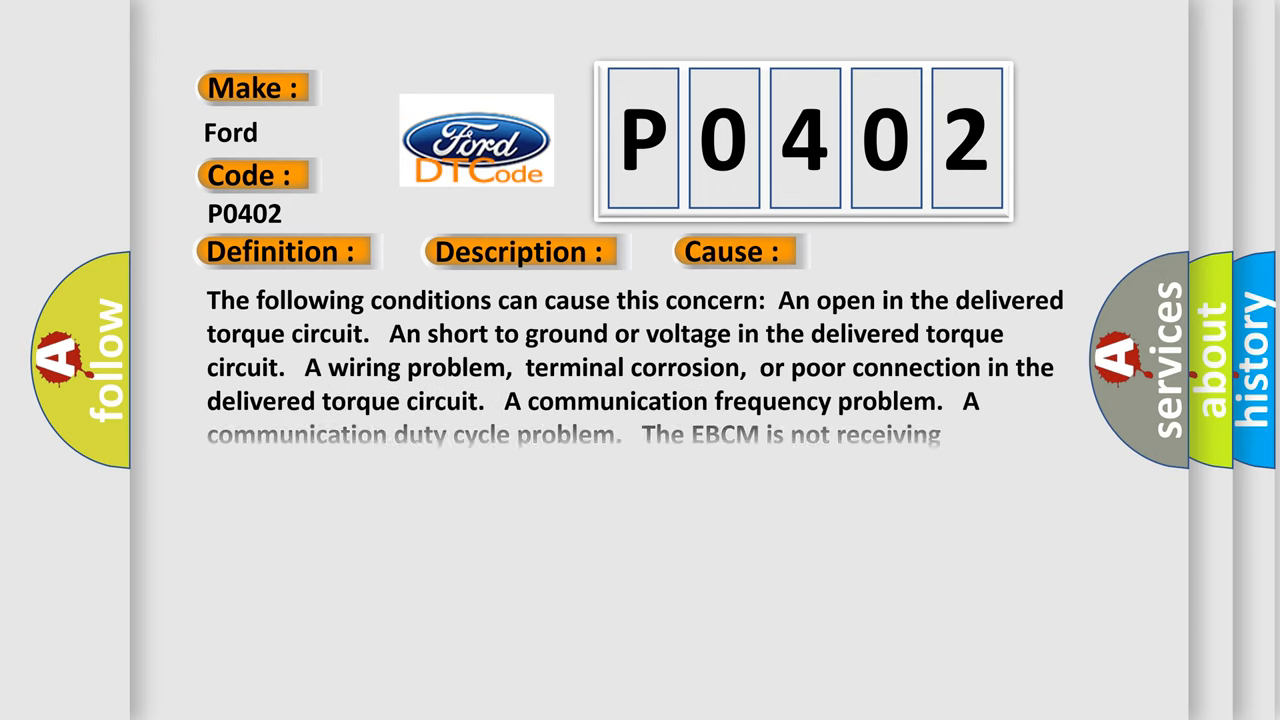